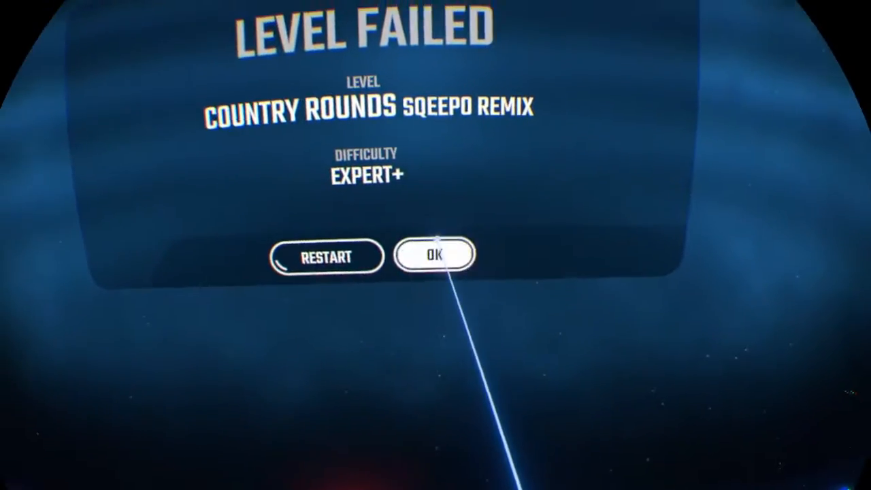
pyautogui.click(436, 256)
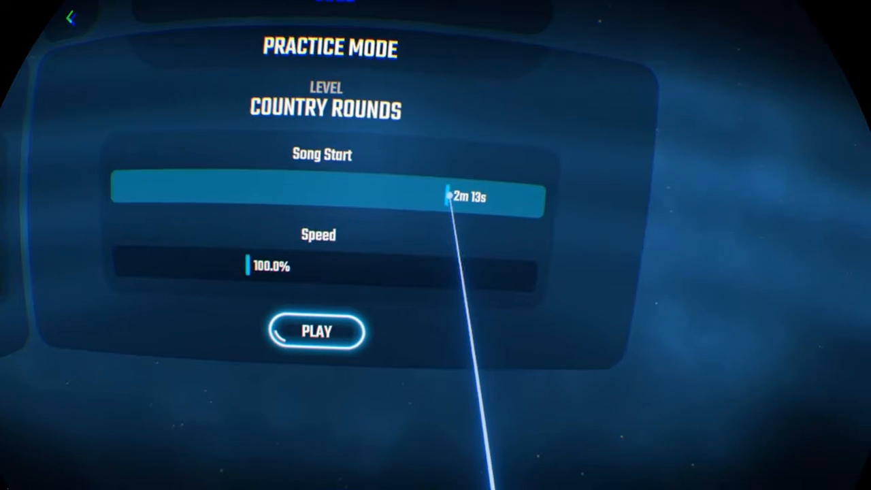
pyautogui.moveTo(448, 199); pyautogui.dragTo(428, 185)
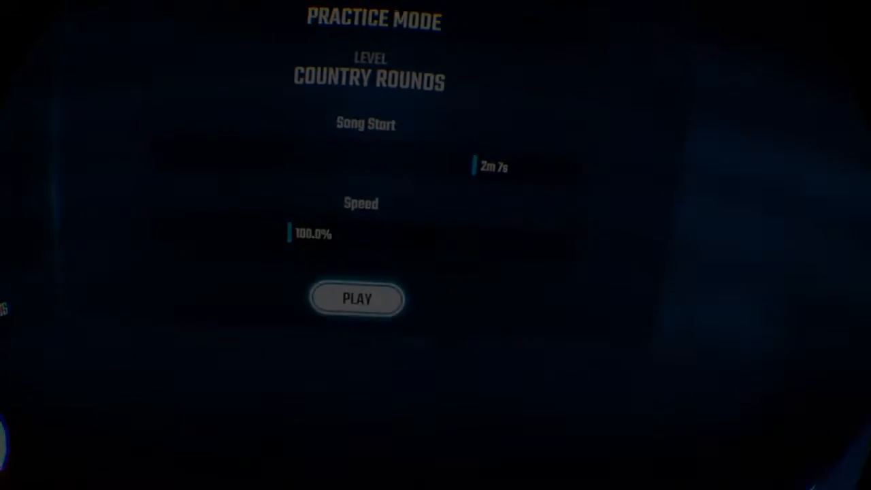
pyautogui.click(357, 299)
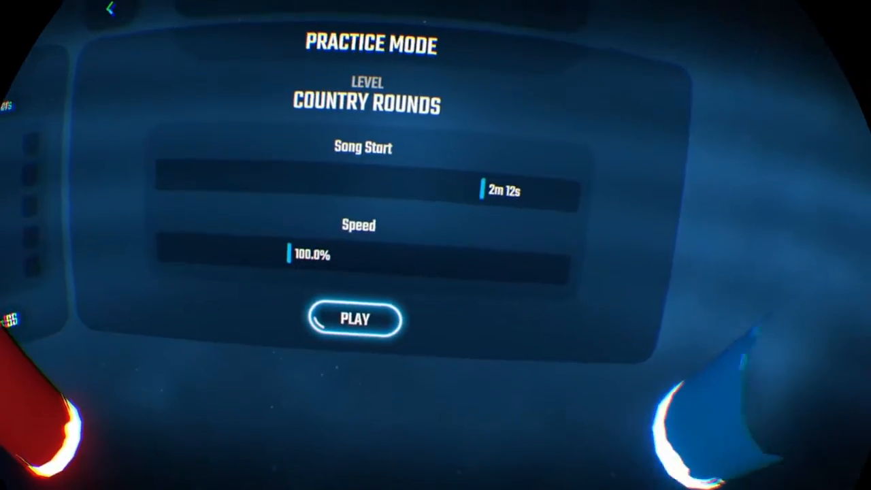
pyautogui.click(354, 320)
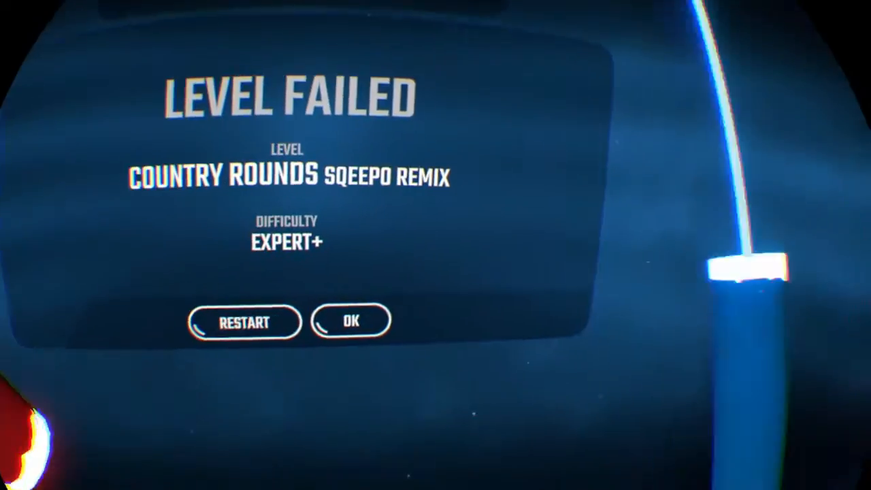
pyautogui.click(351, 321)
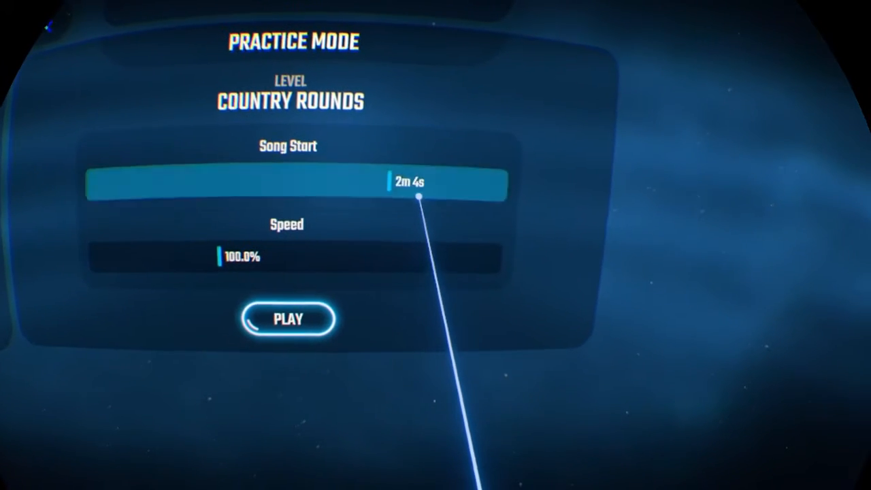
pyautogui.moveTo(408, 183); pyautogui.dragTo(392, 166)
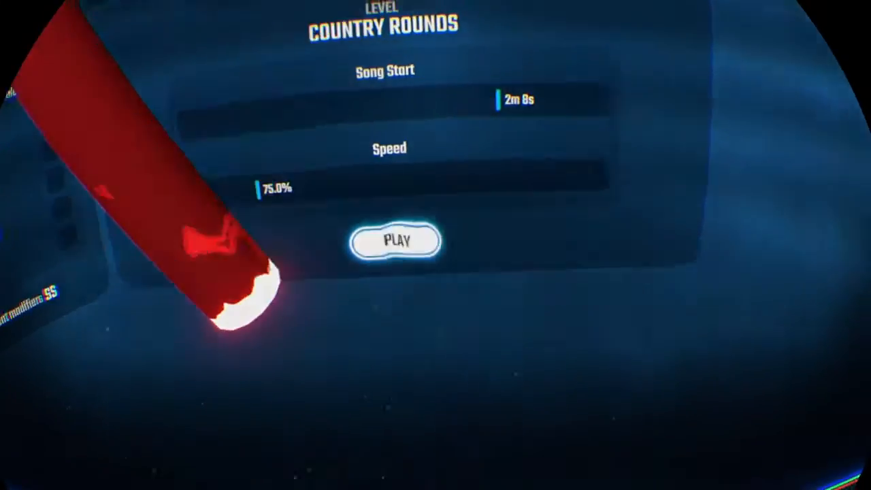
pyautogui.click(397, 240)
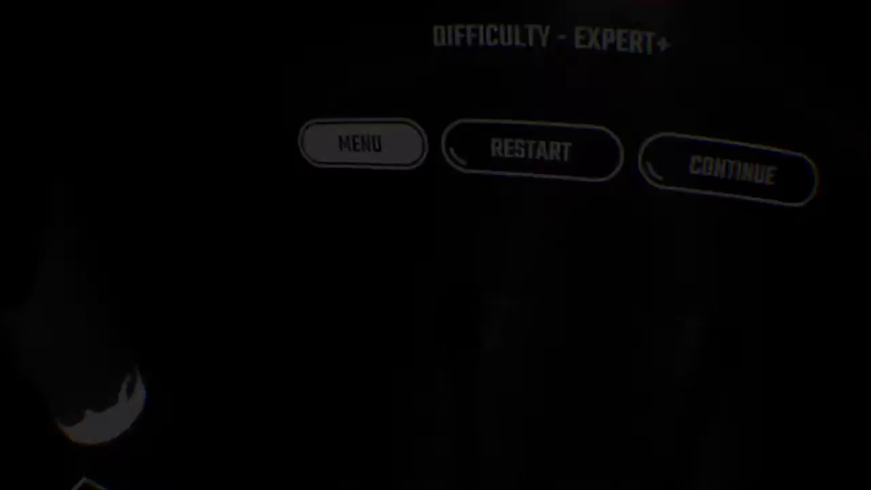
pyautogui.click(362, 144)
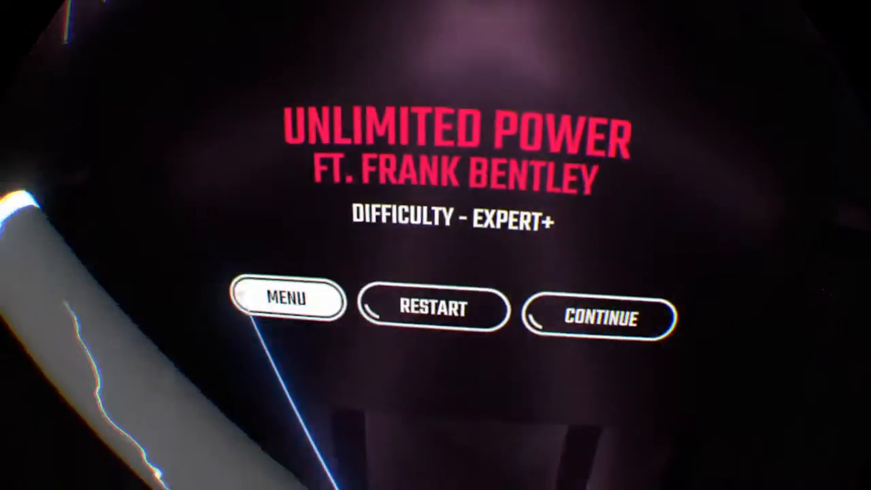
pyautogui.click(287, 299)
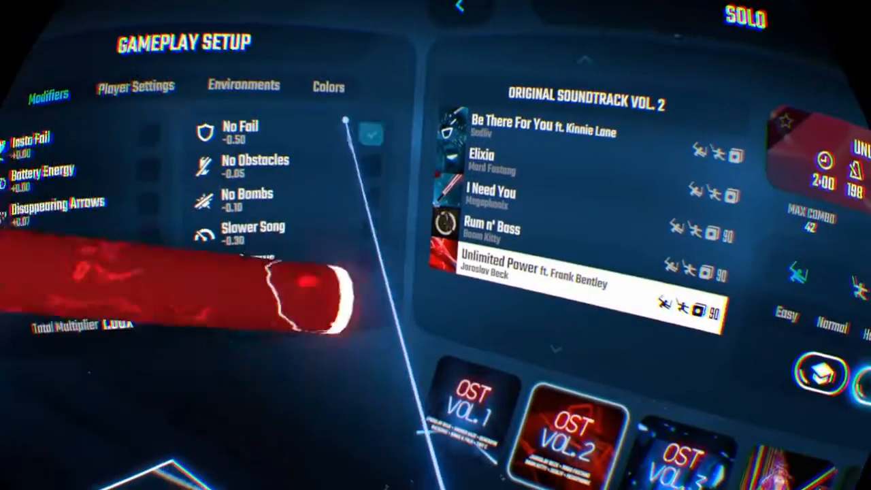